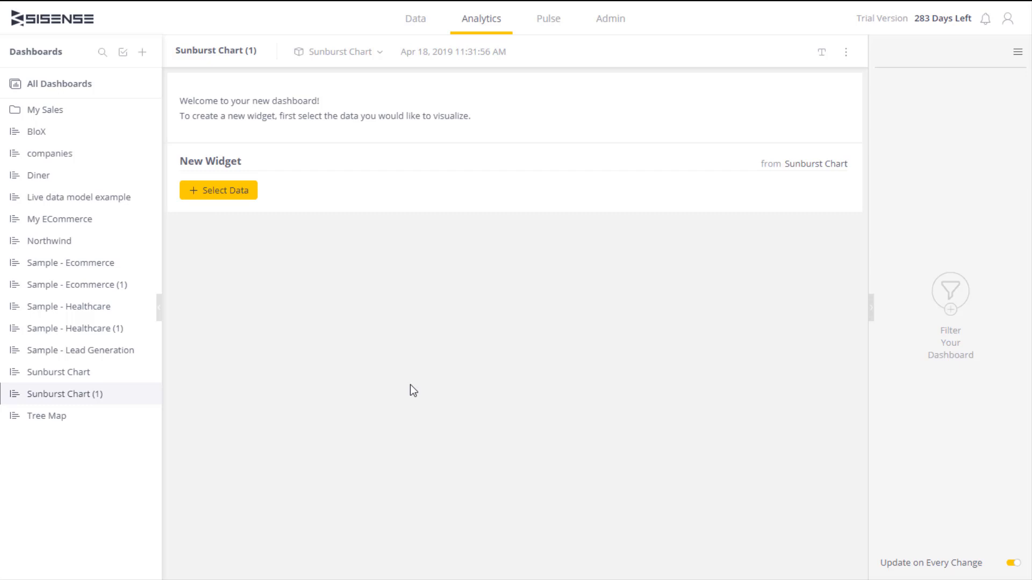
pyautogui.moveTo(46, 416)
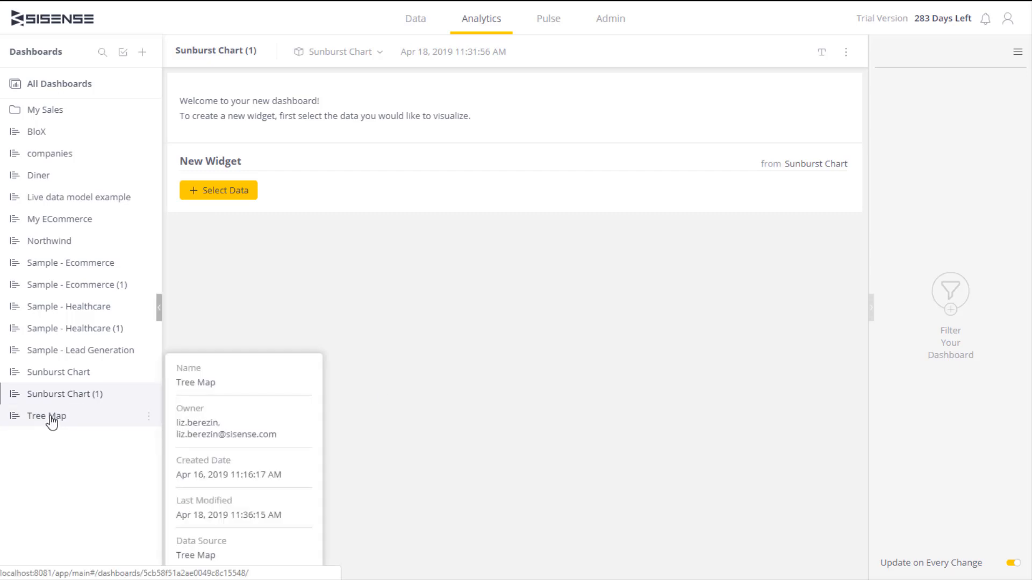
# - Open the Tree Map dashboard from the Dashboards sidebar
pyautogui.click(46, 415)
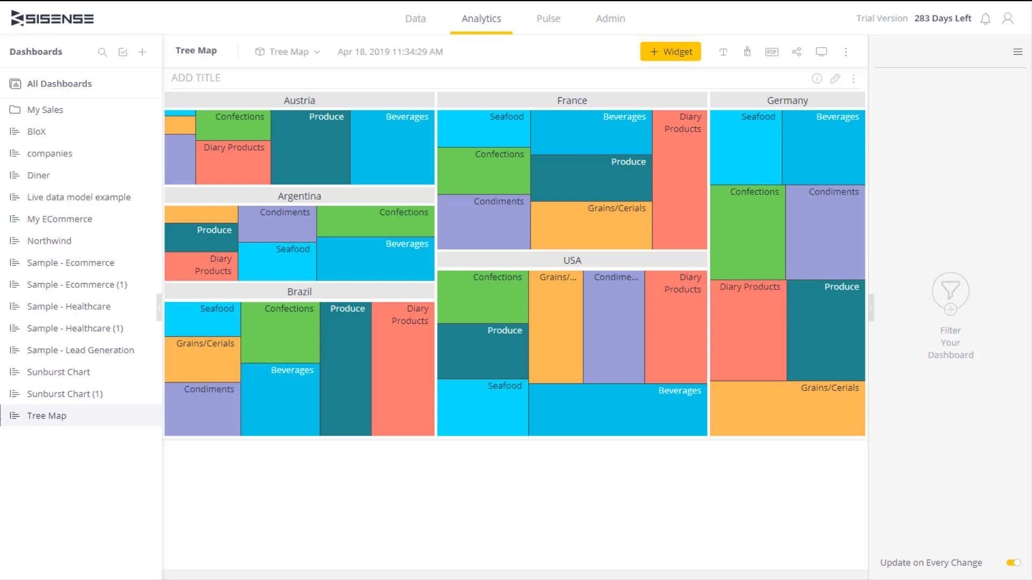
pyautogui.moveTo(6, 400)
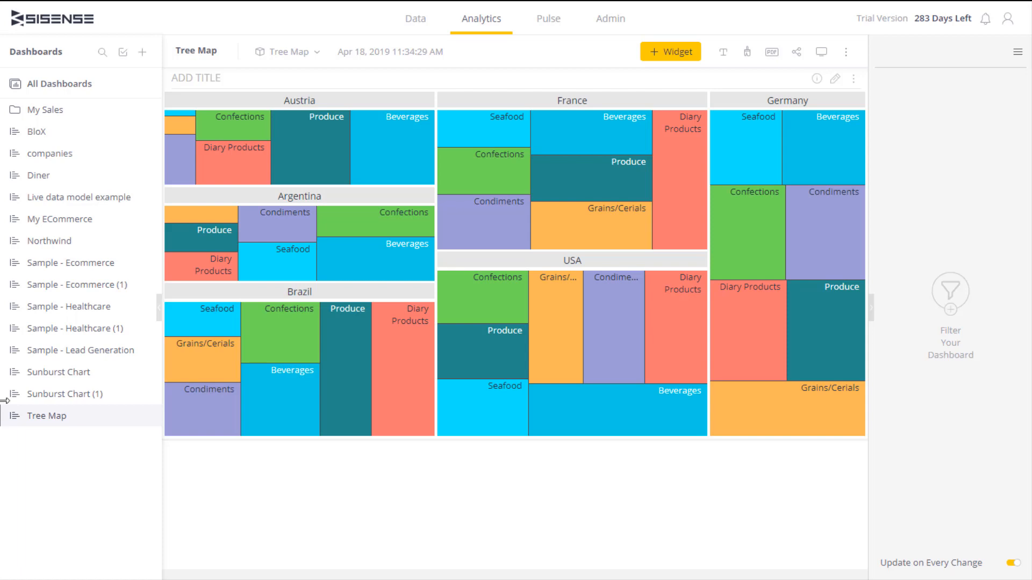
# - On Sunburst Chart (1), add GENRE, SUB-GENRE, TOPIC and REVENUE and show them as a Sunburst chart
pyautogui.click(66, 393)
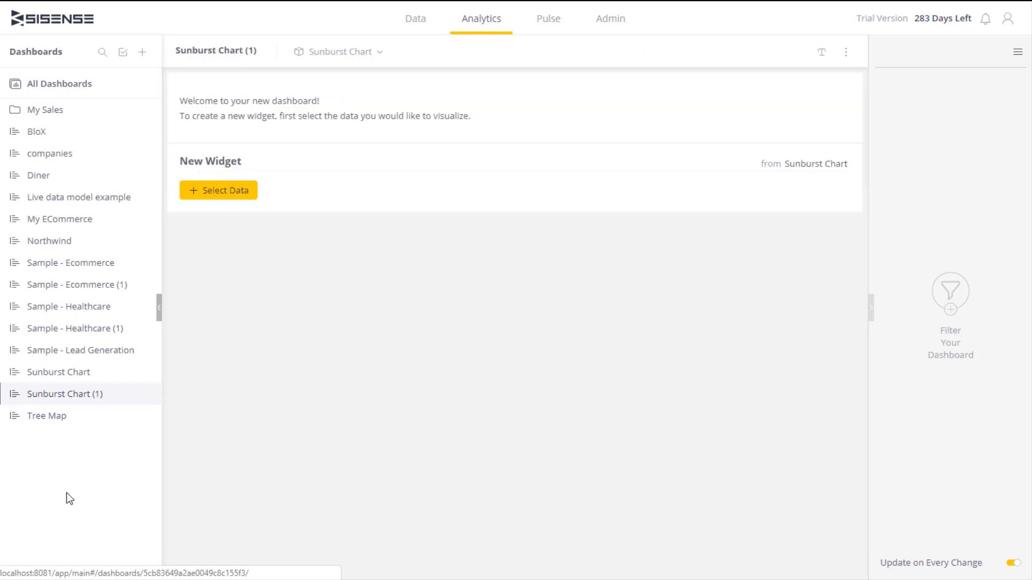
pyautogui.click(219, 190)
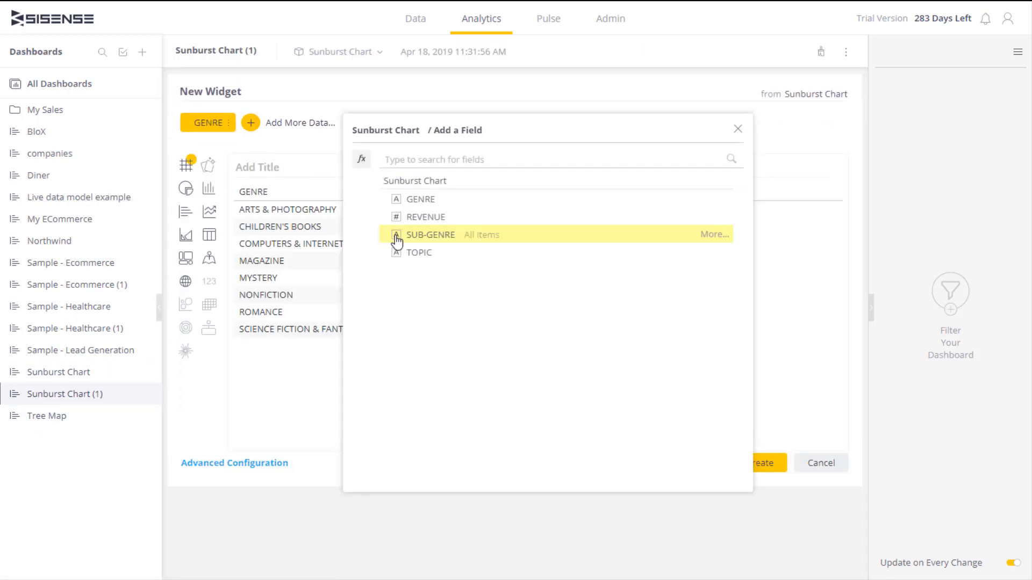
pyautogui.click(430, 236)
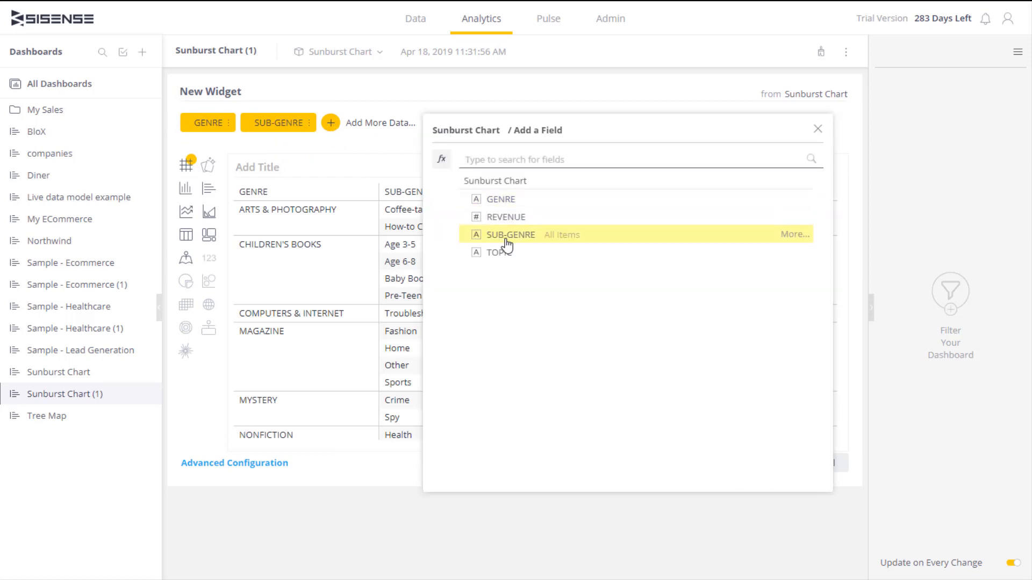
pyautogui.click(500, 251)
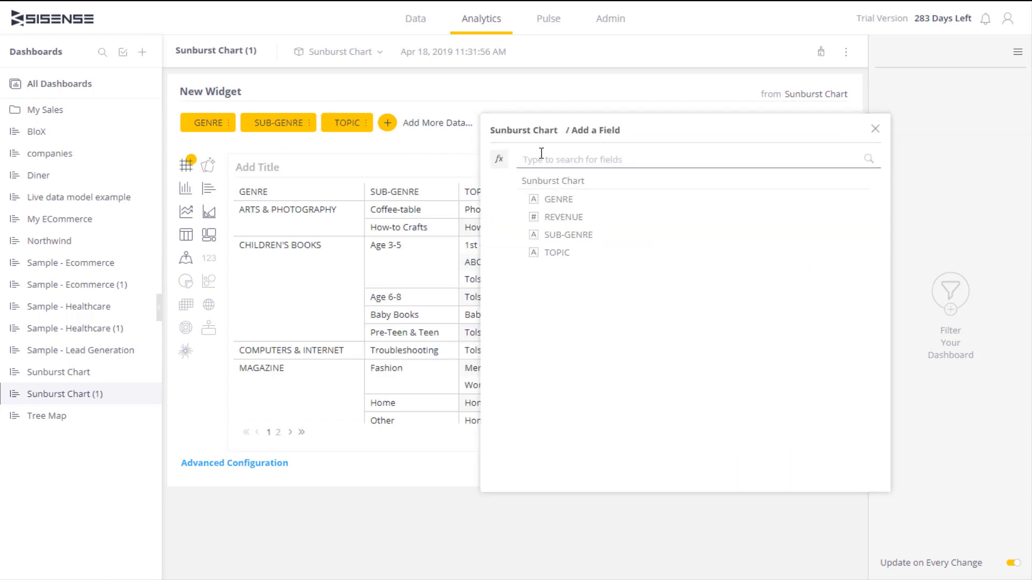
pyautogui.click(563, 216)
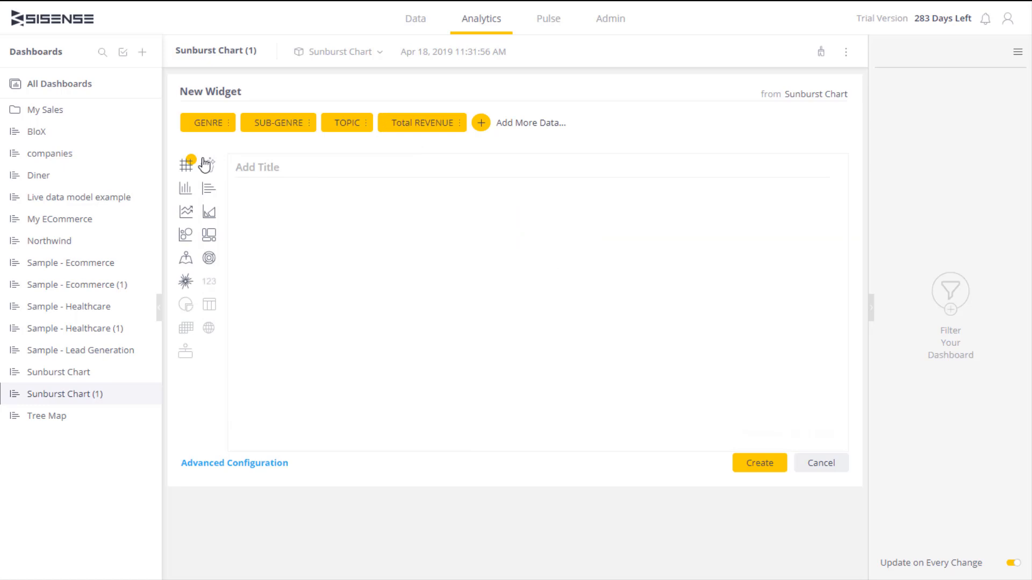
pyautogui.click(209, 257)
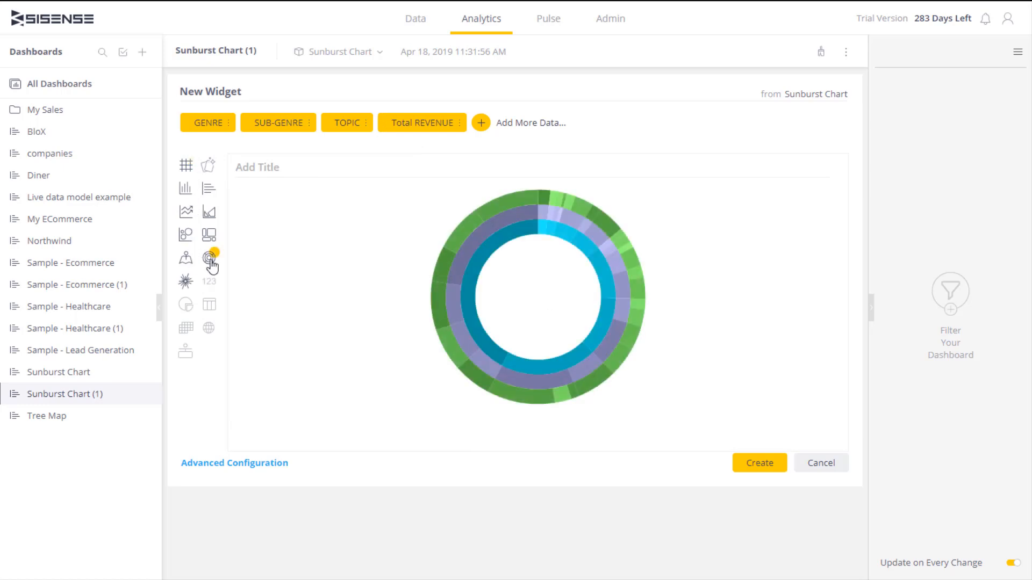
pyautogui.moveTo(243, 480)
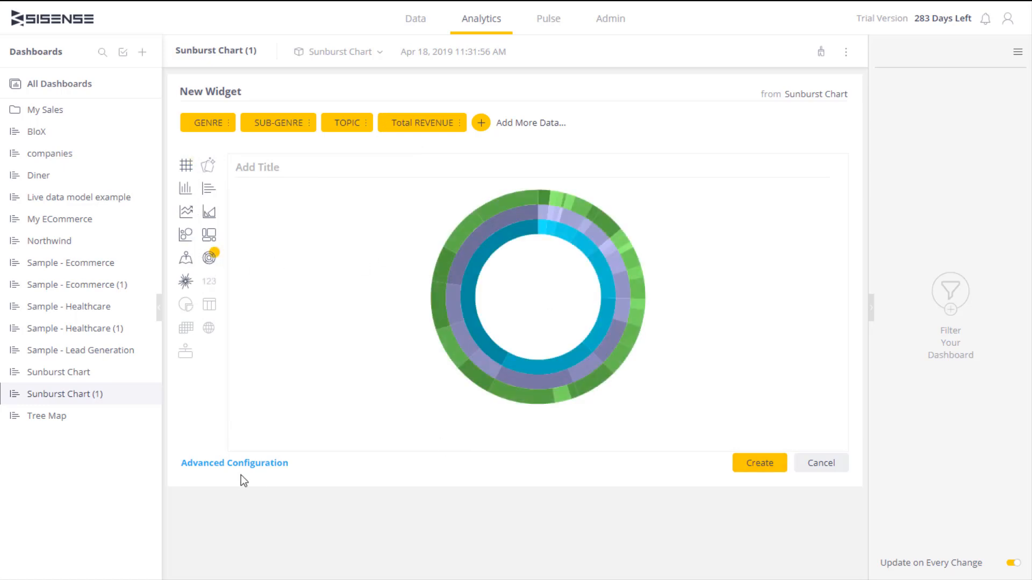
pyautogui.moveTo(233, 462)
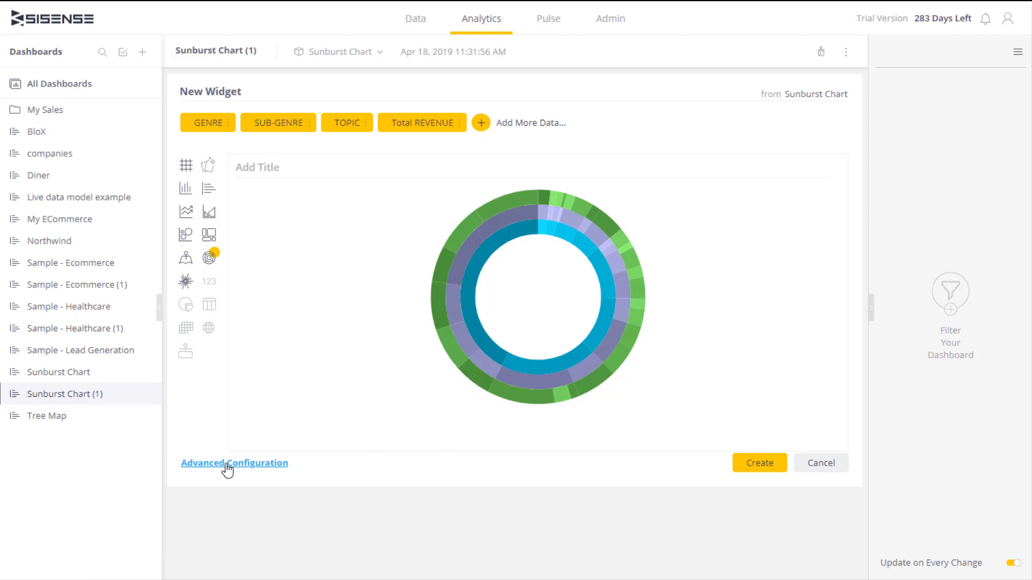
# - Enter the widget's Advanced Configuration editor and reach a topic's colour swatch in the TOPIC list
pyautogui.click(233, 462)
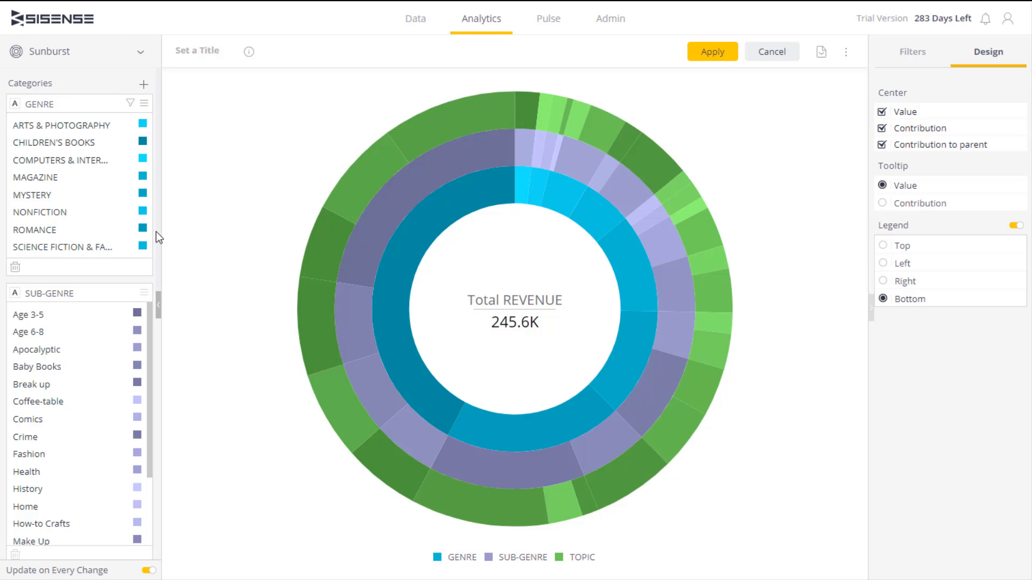
pyautogui.moveTo(184, 353)
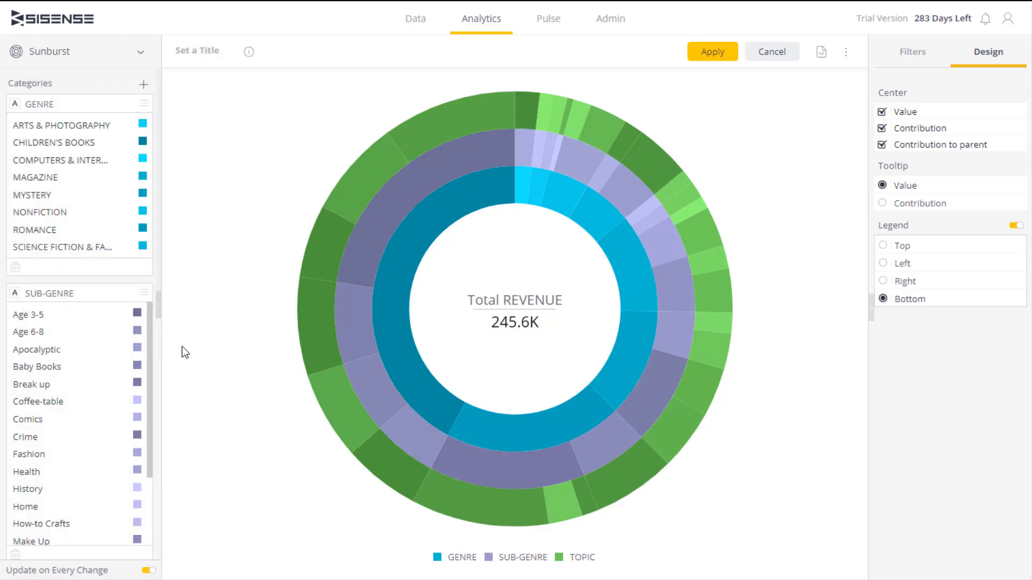
pyautogui.scroll(-3)
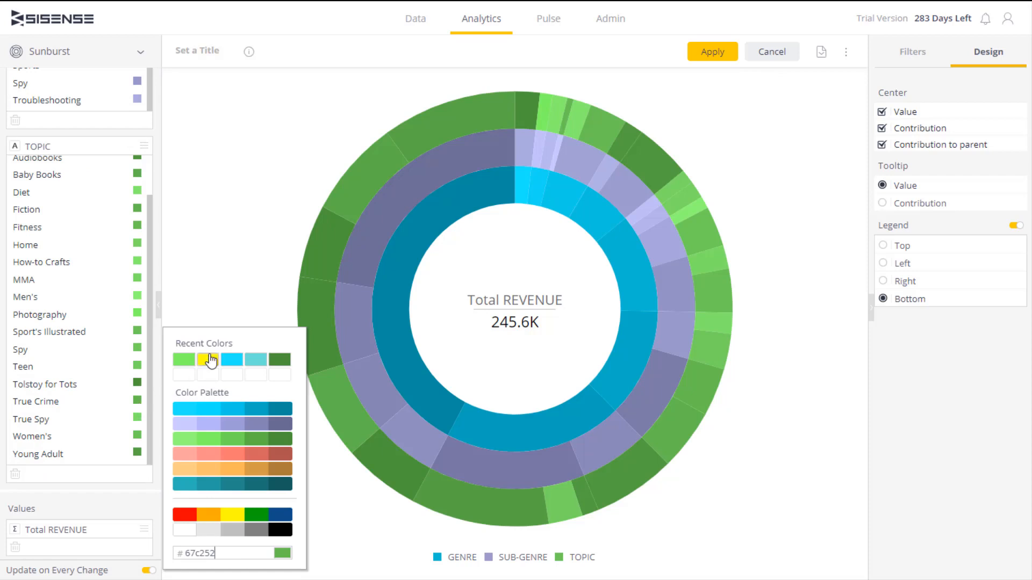
# - Choose the yellow swatch under Recent Colors for the True Crime topic
pyautogui.click(207, 359)
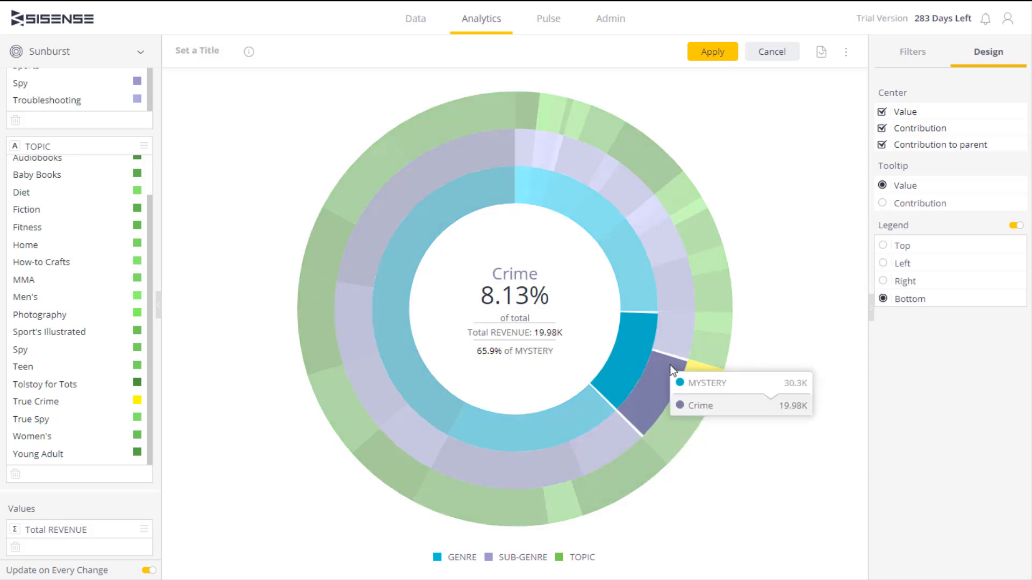
pyautogui.moveTo(707, 385)
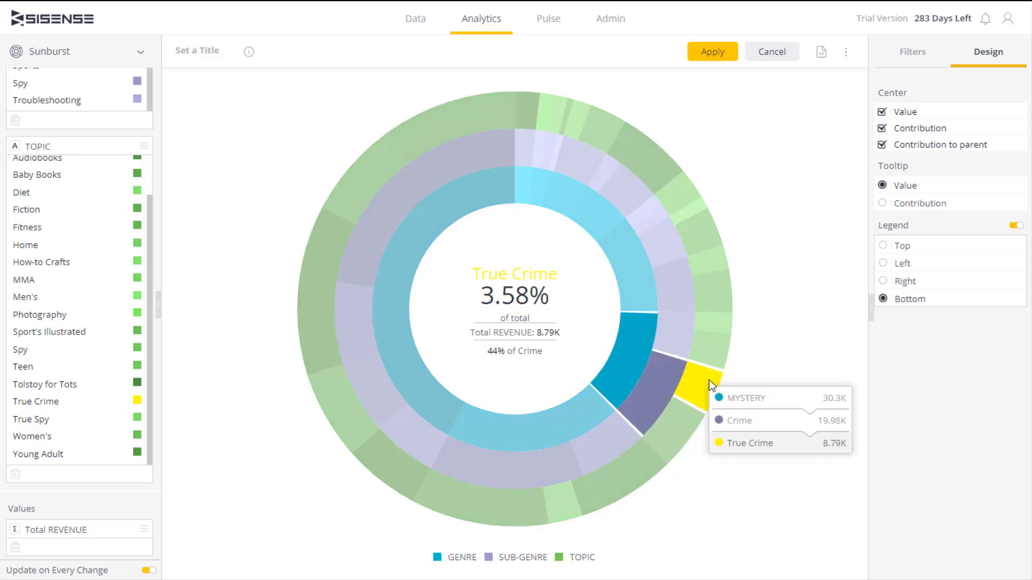
pyautogui.moveTo(896, 238)
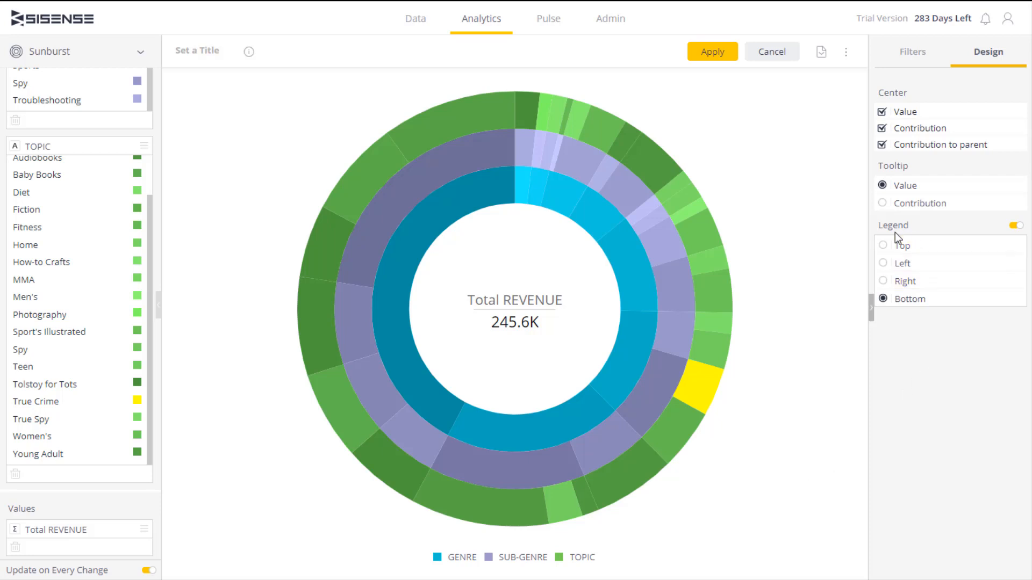
# - Set the Tooltip to Contribution and switch the Legend off in the Design panel
pyautogui.click(882, 203)
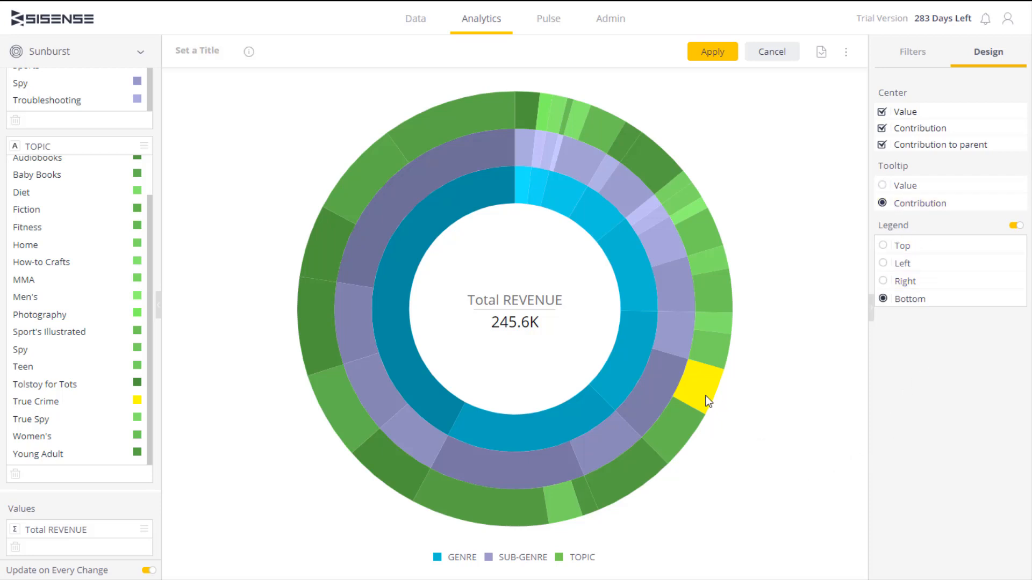
pyautogui.moveTo(700, 391)
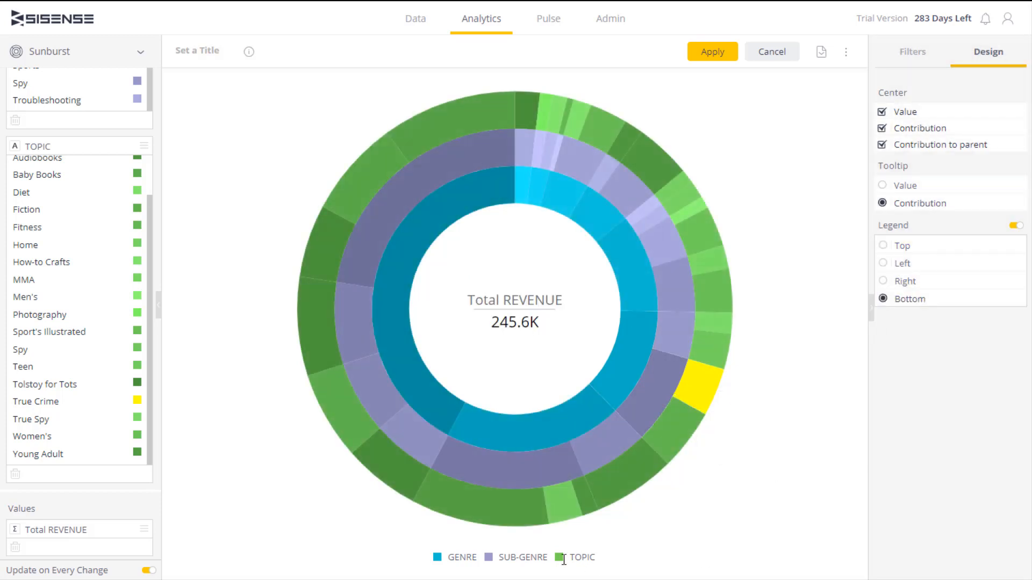
pyautogui.click(1016, 225)
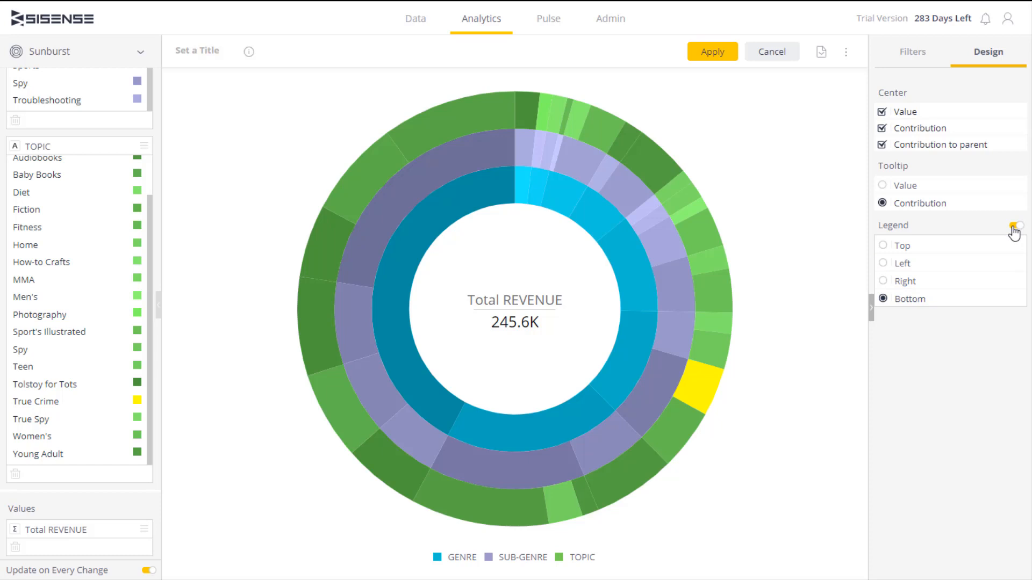
pyautogui.click(1016, 225)
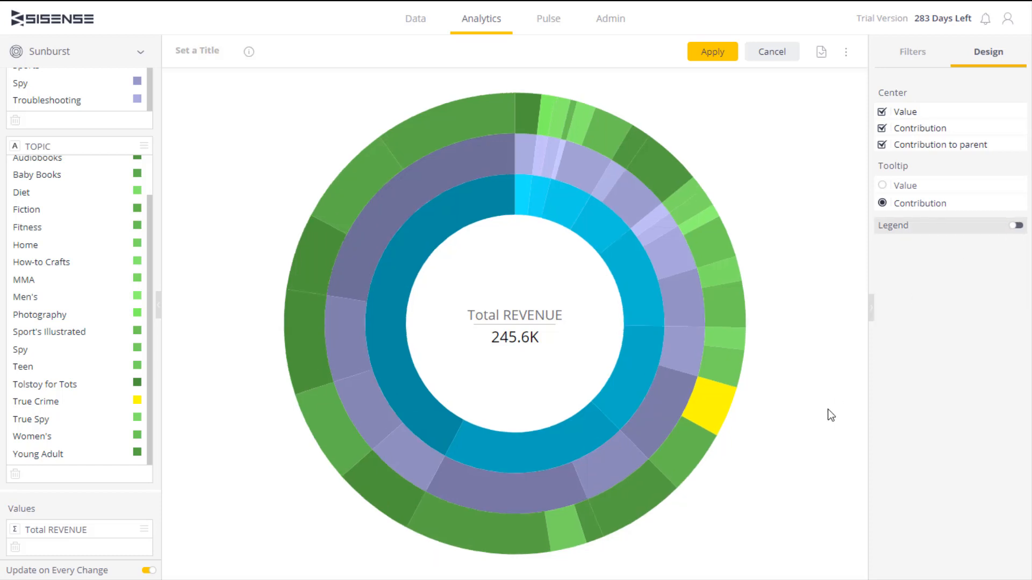